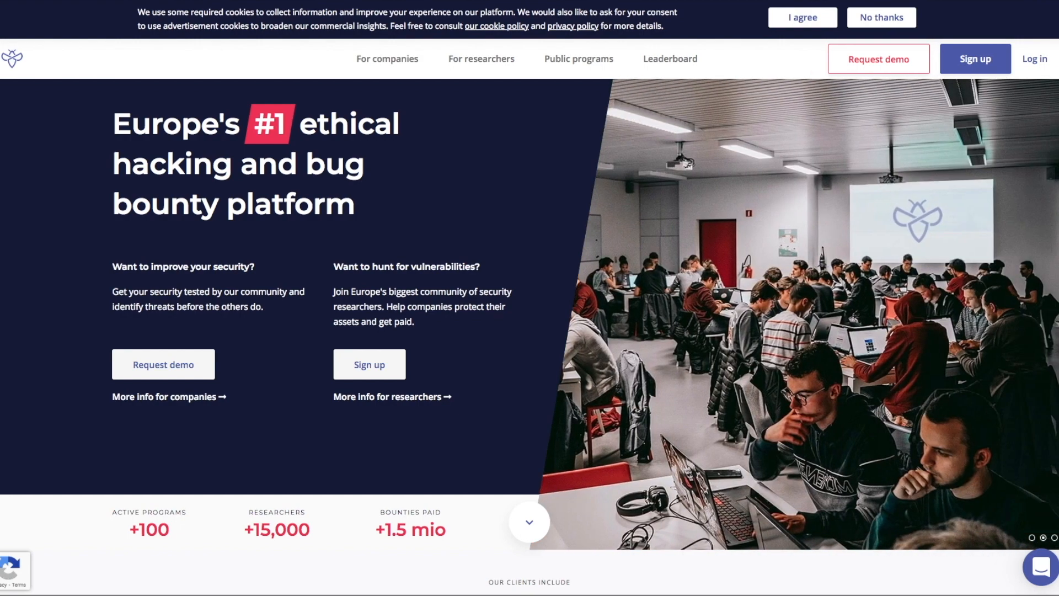
# Step: Browse Intigriti's Public programs listing, scrolling down through the program cards
pyautogui.click(578, 58)
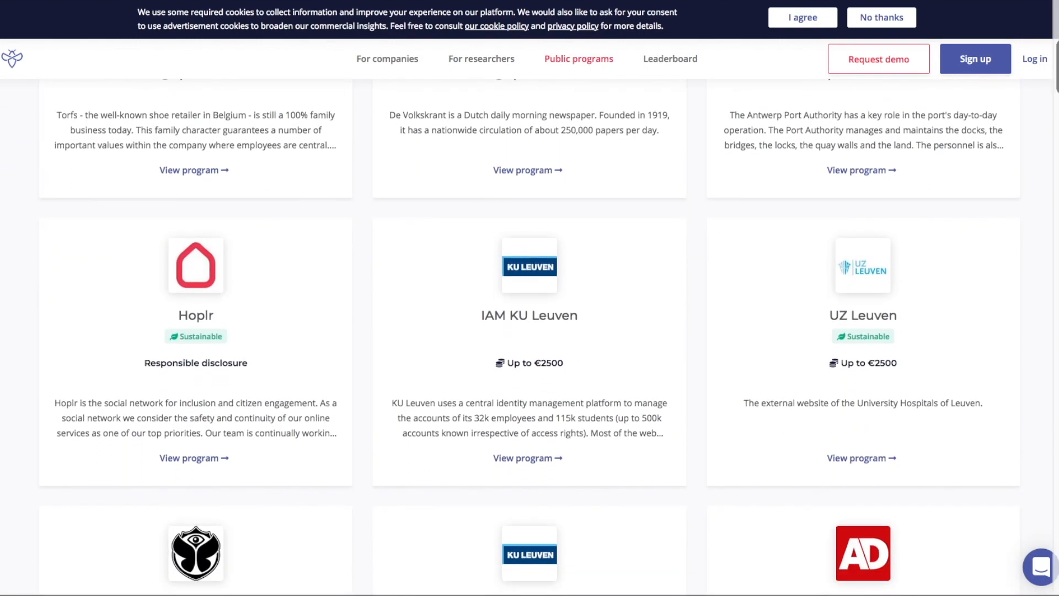
pyautogui.scroll(-3)
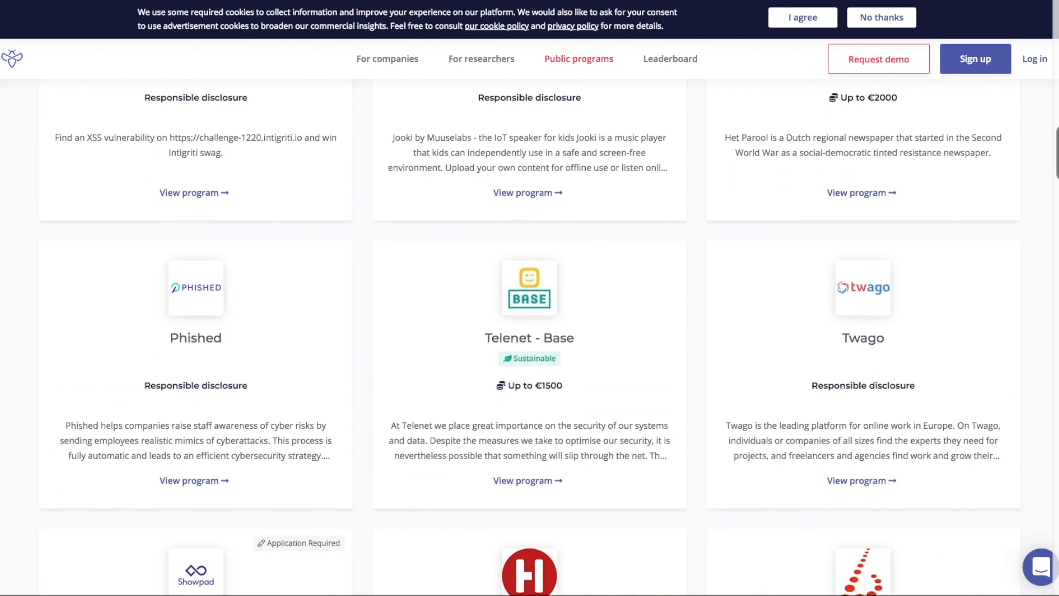
pyautogui.scroll(-3)
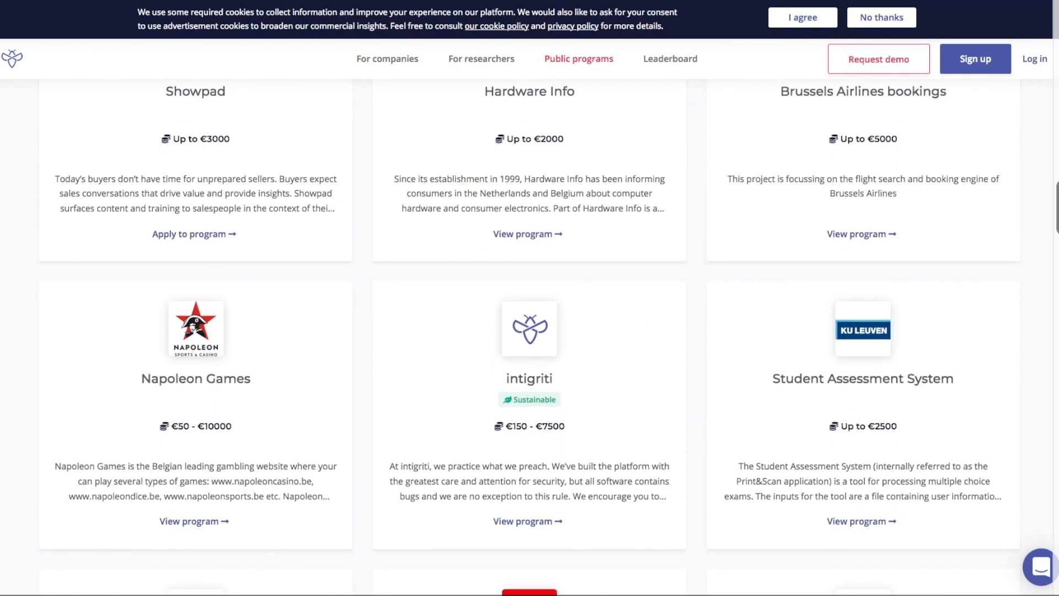
pyautogui.scroll(-3)
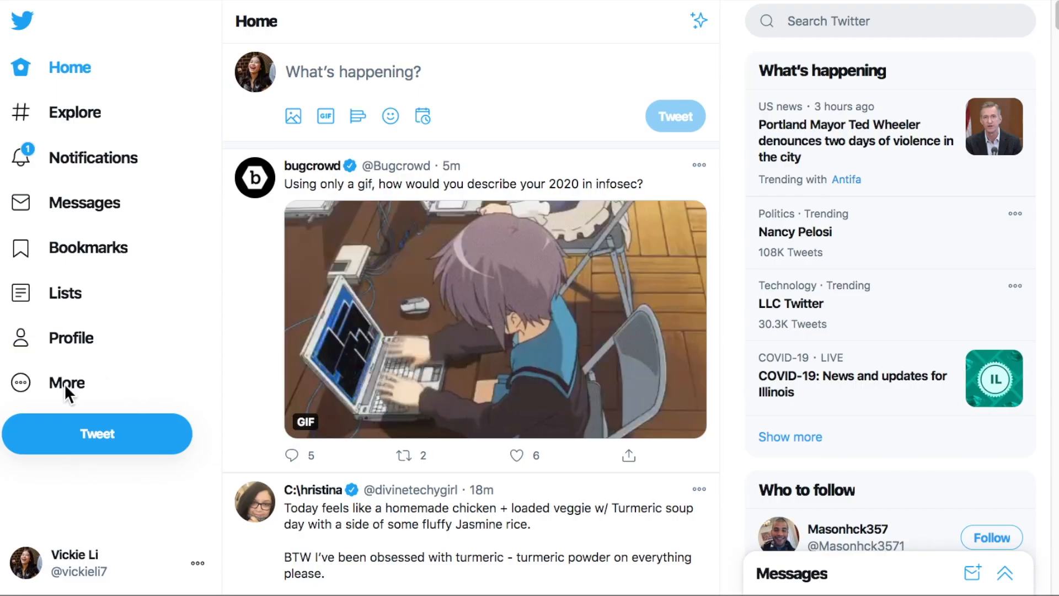
# Step: Reach Twitter's Account information via More > Settings and privacy > Your Account
pyautogui.click(65, 383)
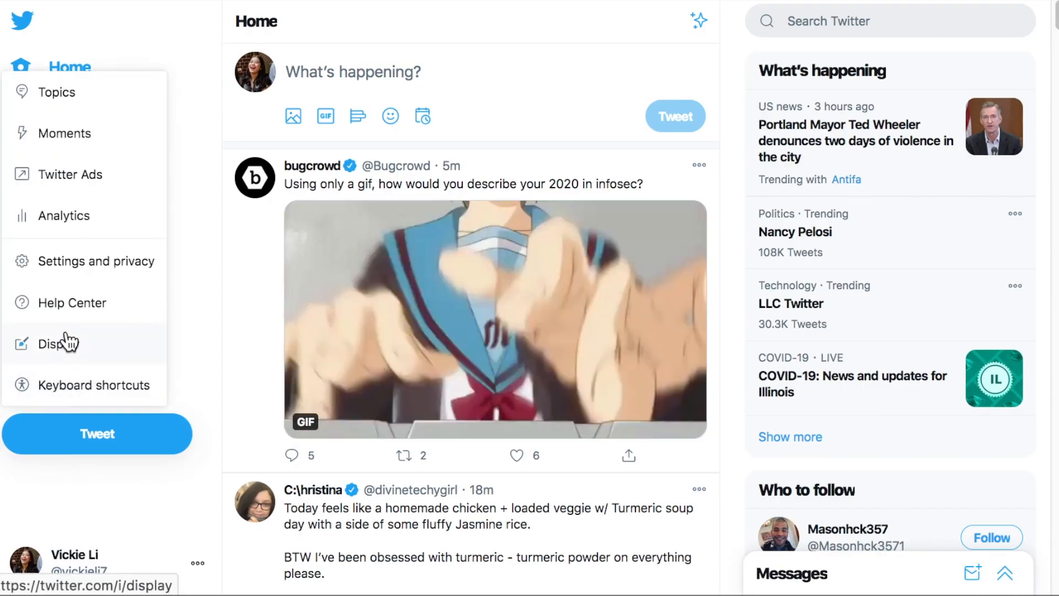
pyautogui.click(94, 260)
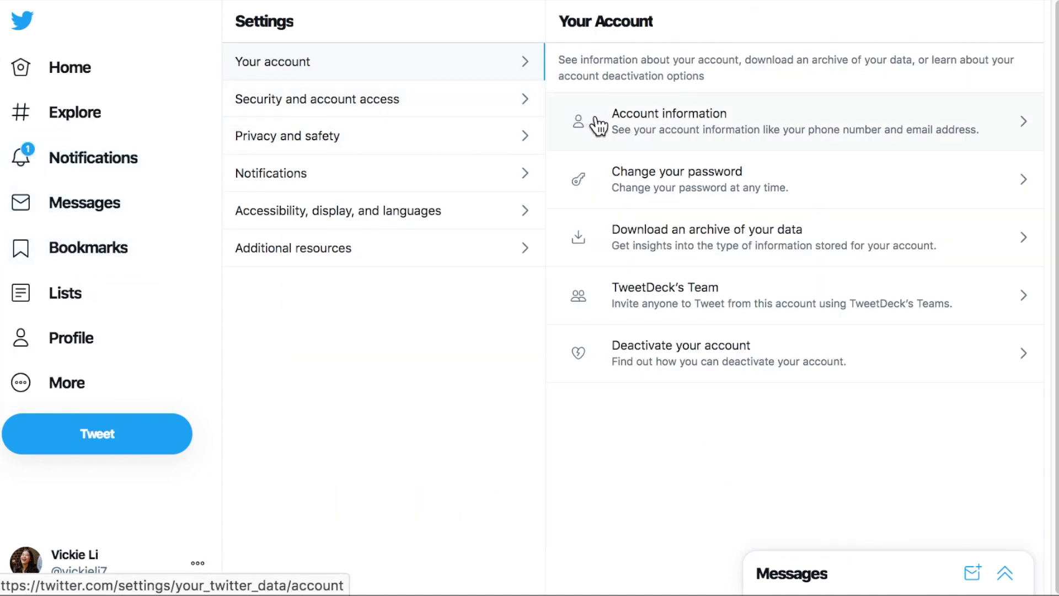
pyautogui.click(669, 121)
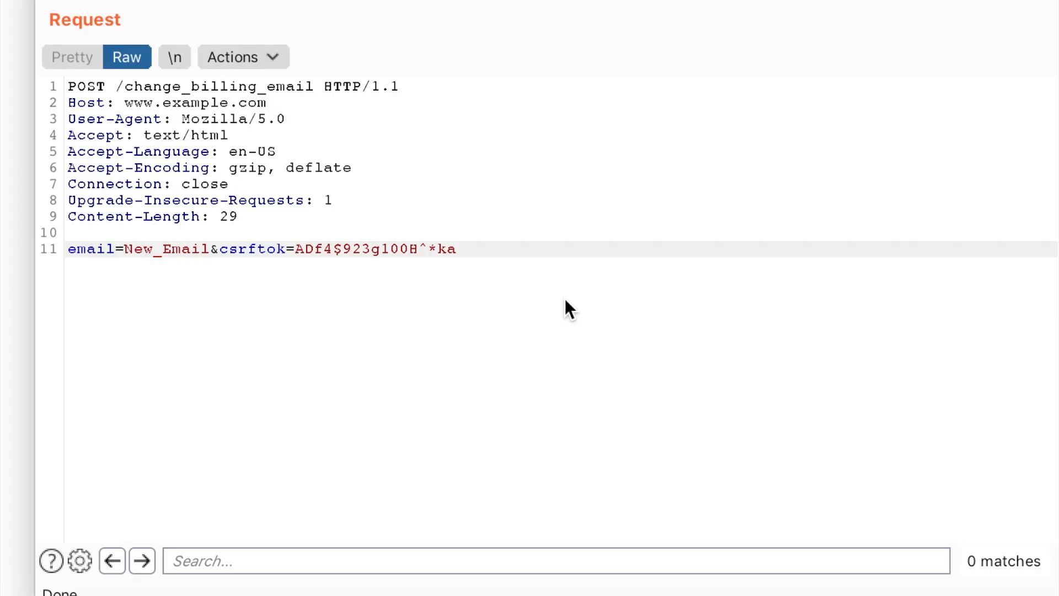
pyautogui.moveTo(439, 294)
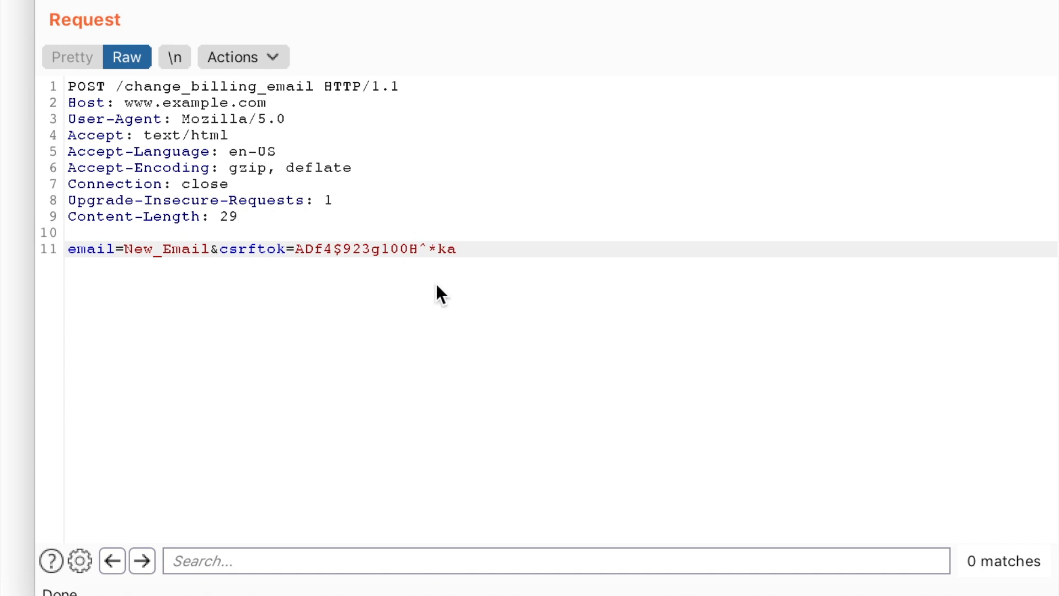
pyautogui.click(445, 249)
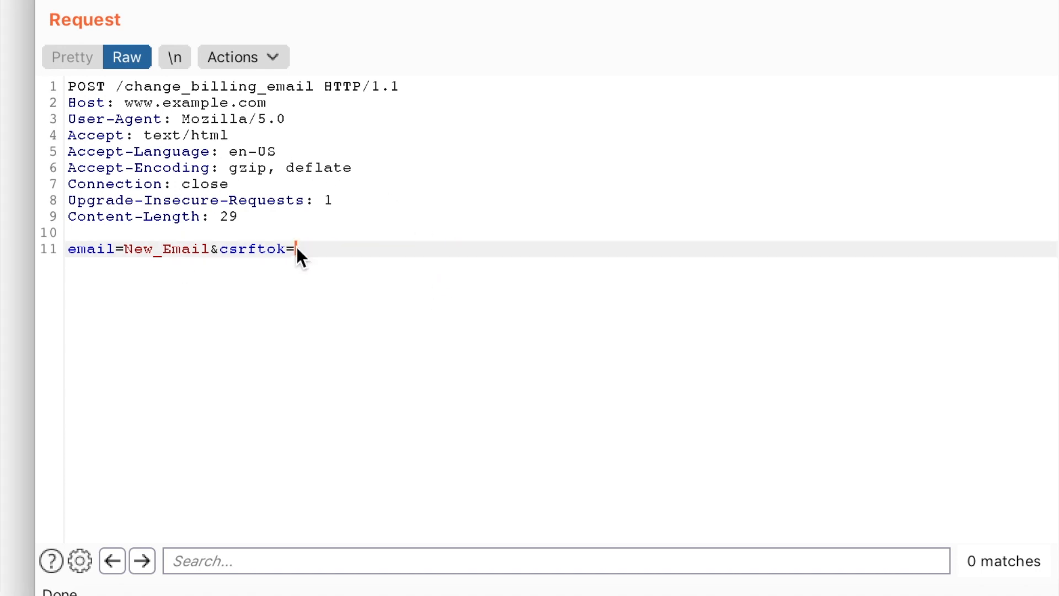
pyautogui.moveTo(374, 346)
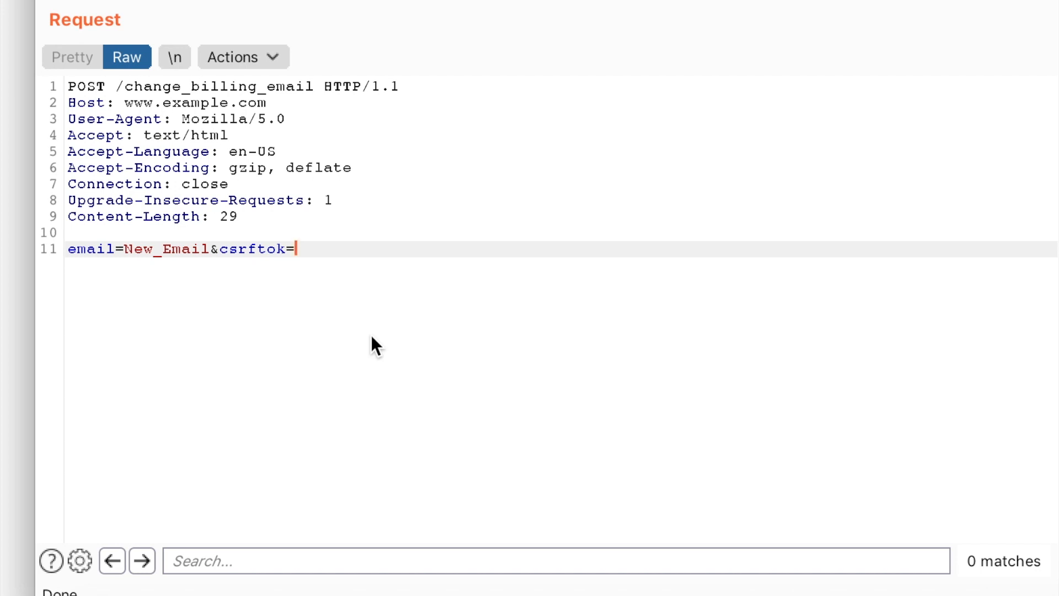
pyautogui.moveTo(226, 283)
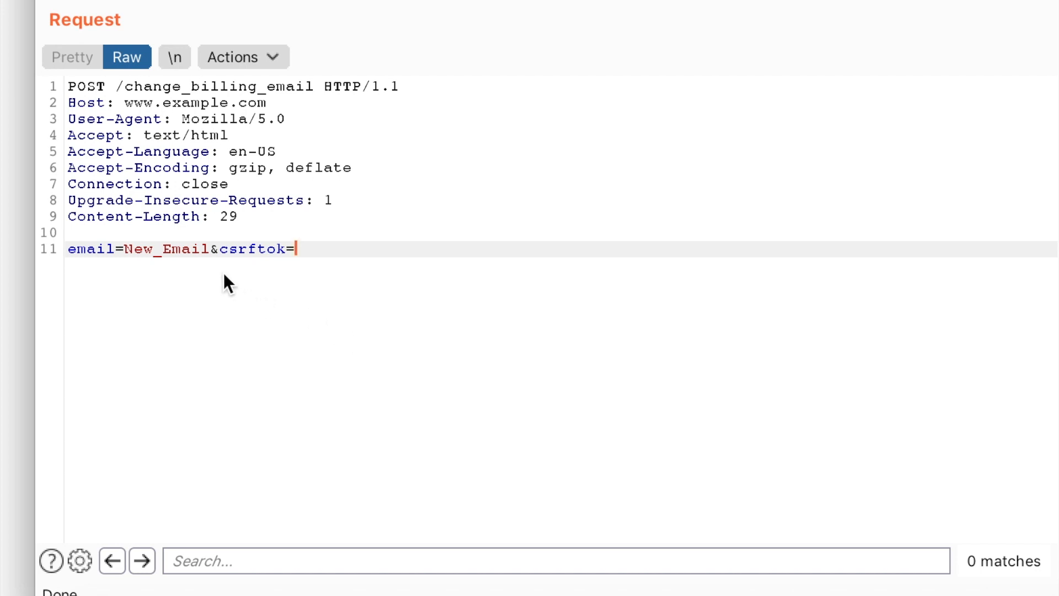
pyautogui.doubleClick(172, 248)
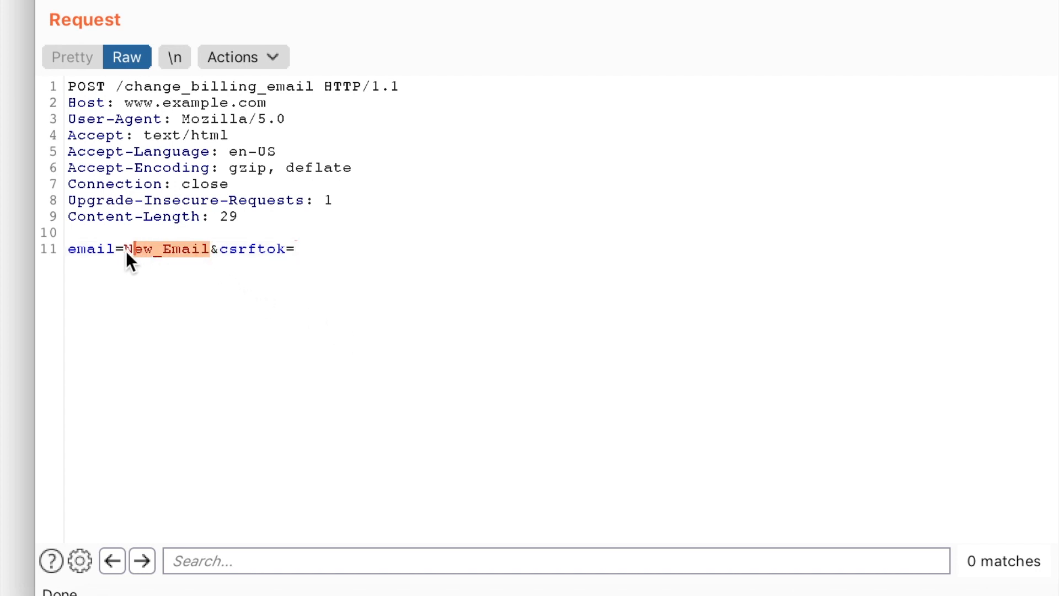
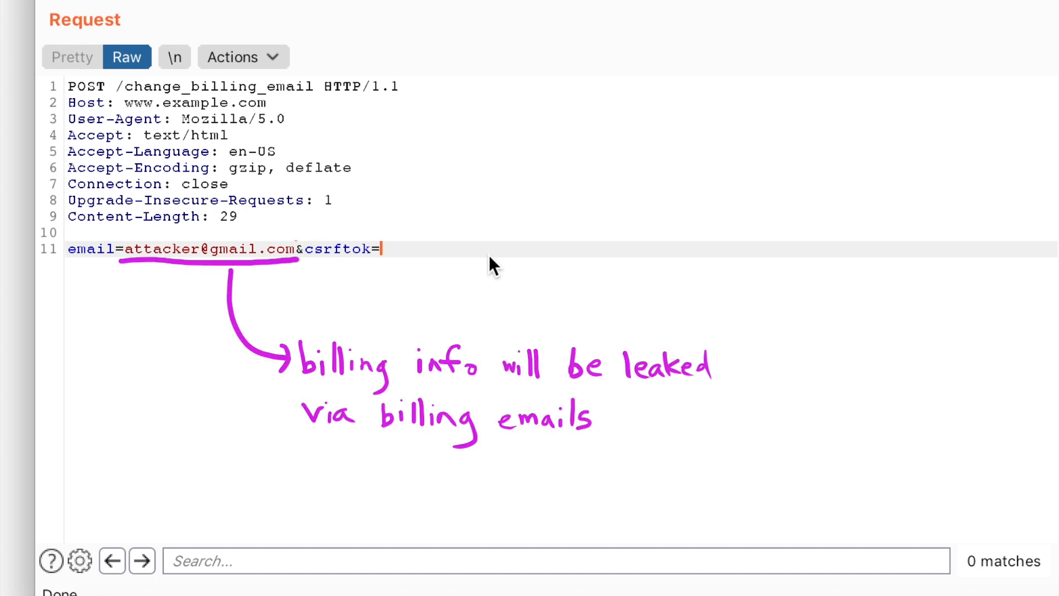
pyautogui.moveTo(554, 255)
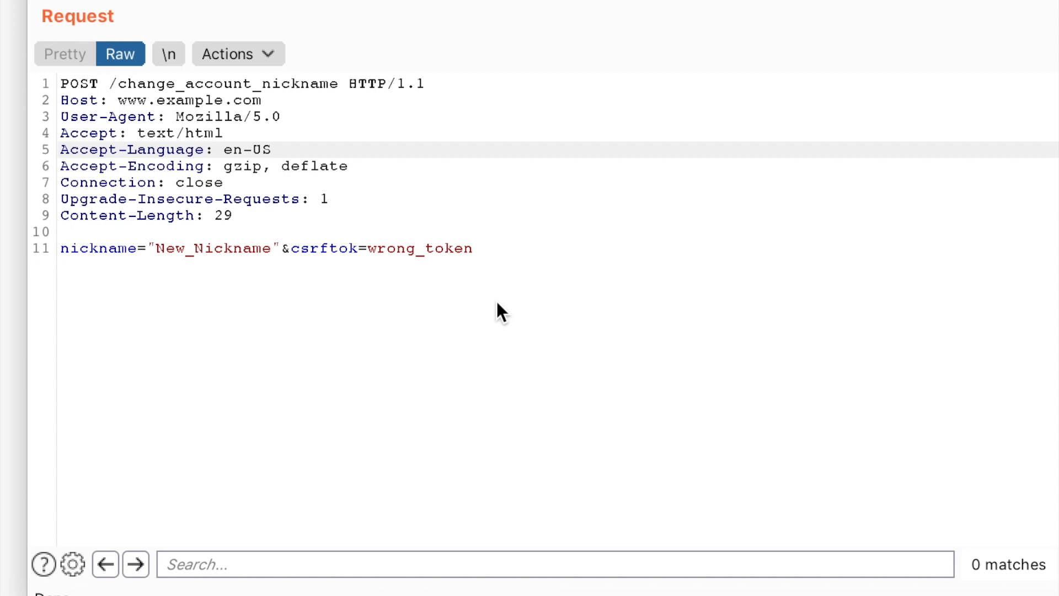
pyautogui.moveTo(442, 281)
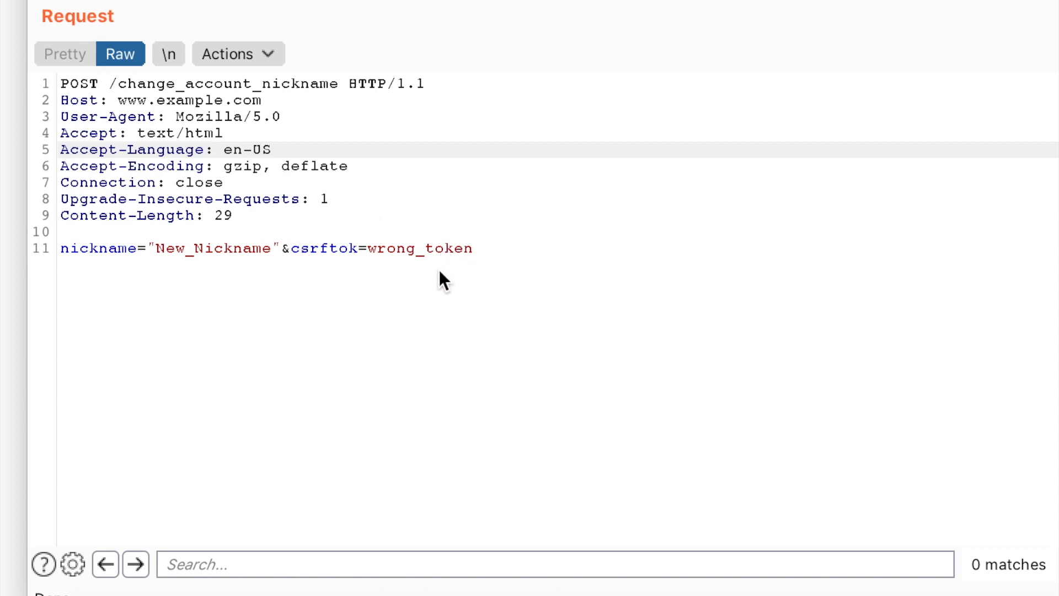
pyautogui.moveTo(356, 303)
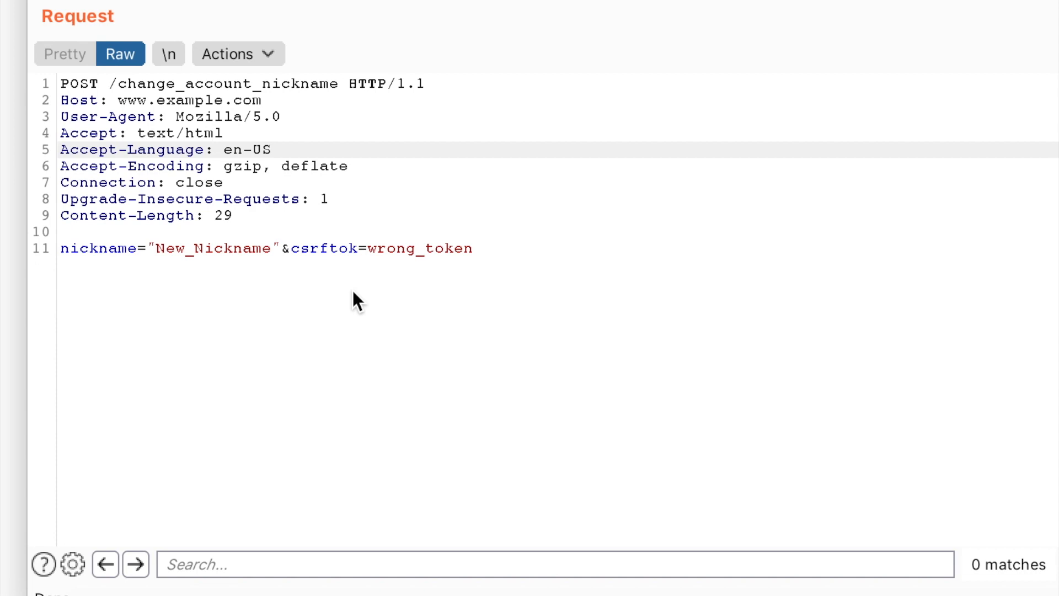
pyautogui.moveTo(228, 102)
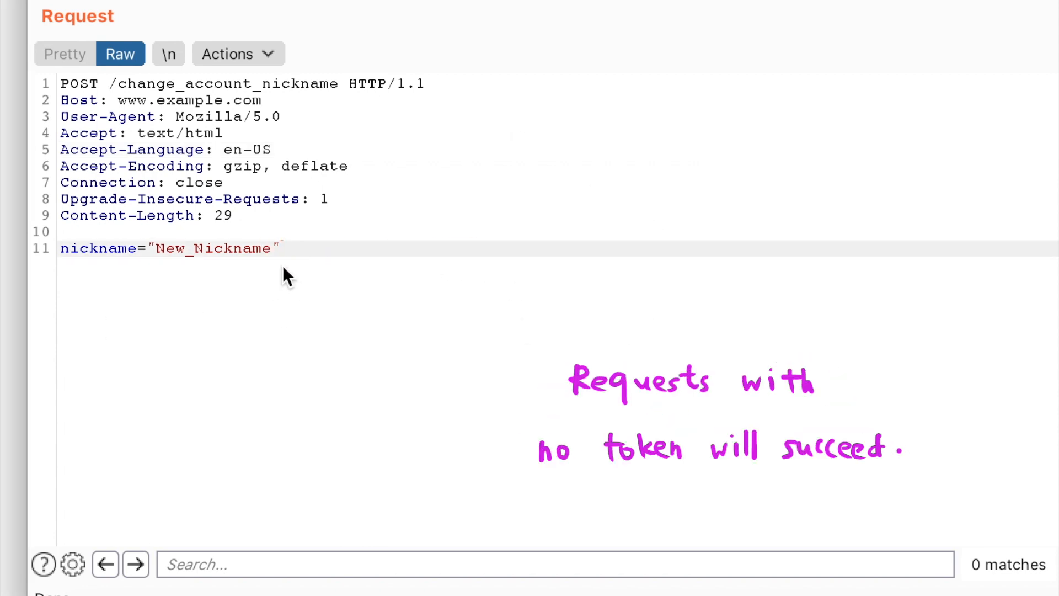
# Step: Replace the New_Nickname value with <script>alert(1)</script>
pyautogui.doubleClick(213, 248)
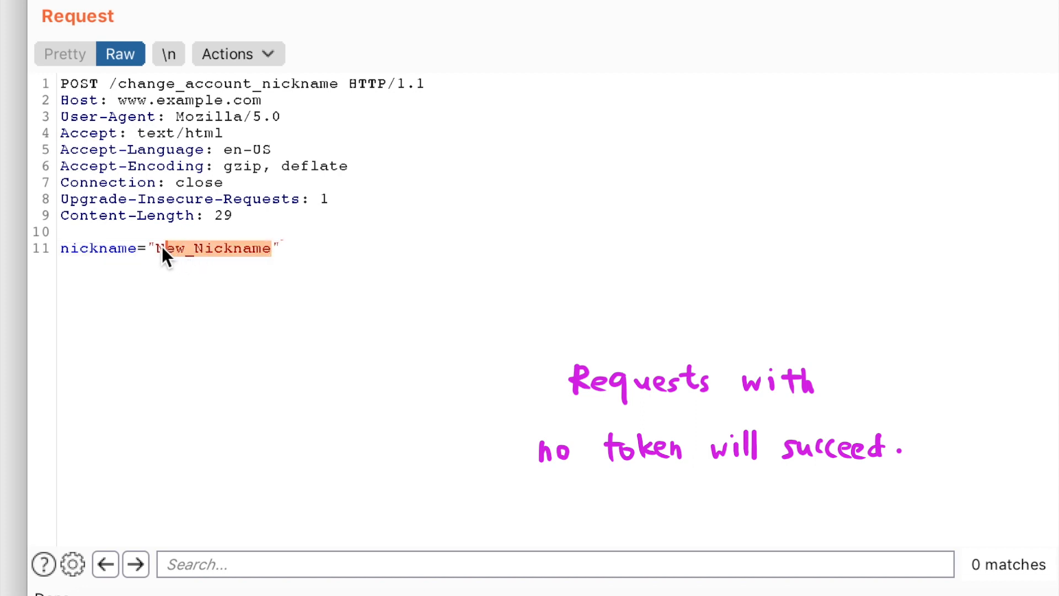
pyautogui.write('<script>alert(1)</script>')
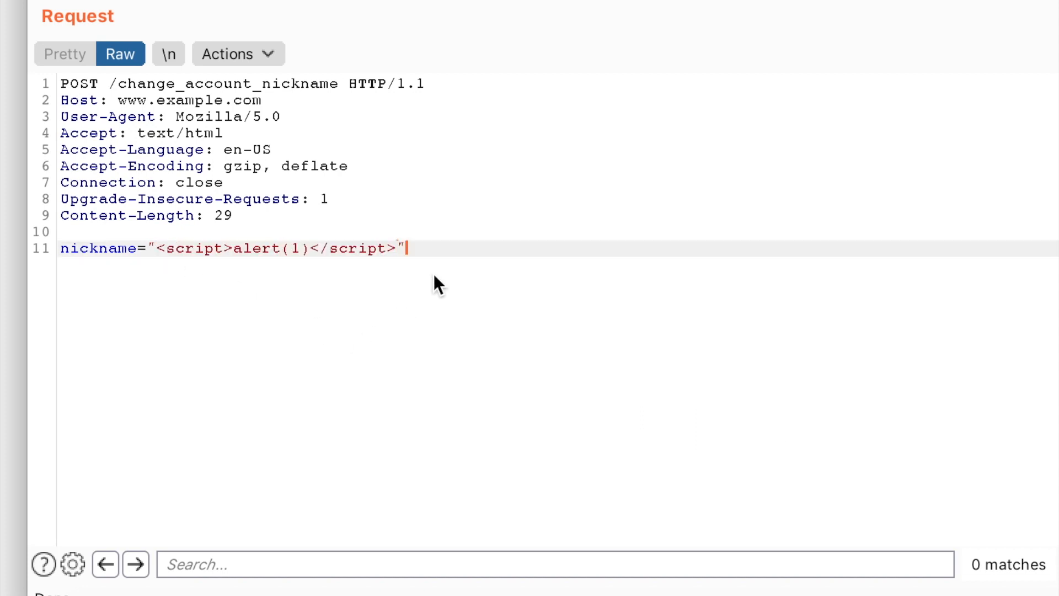
pyautogui.moveTo(471, 241)
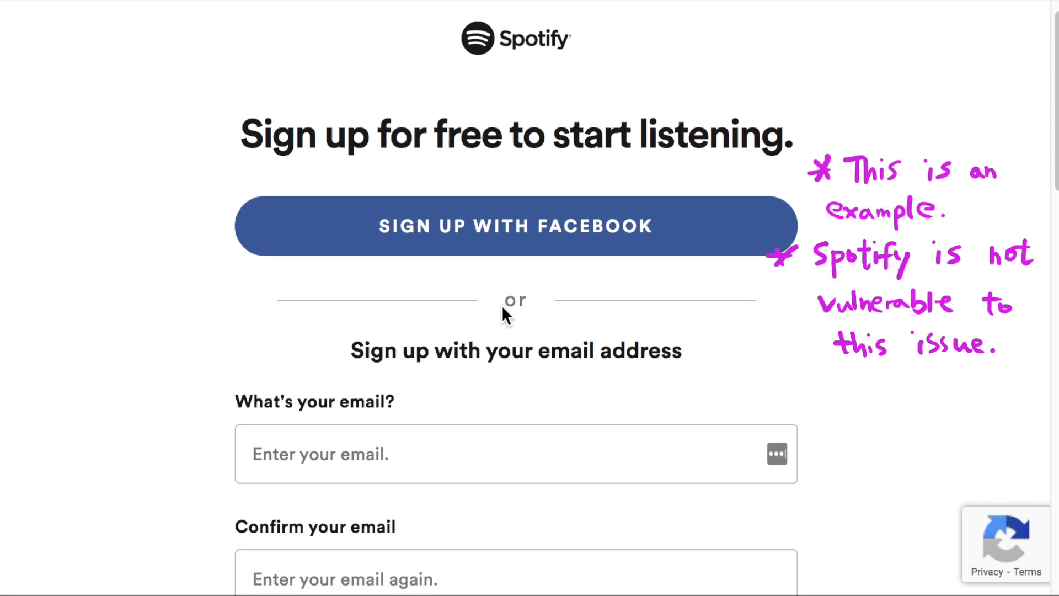
# Step: Choose 'Sign up with Facebook' on Spotify's signup page to reach the Facebook login
pyautogui.scroll(-3)
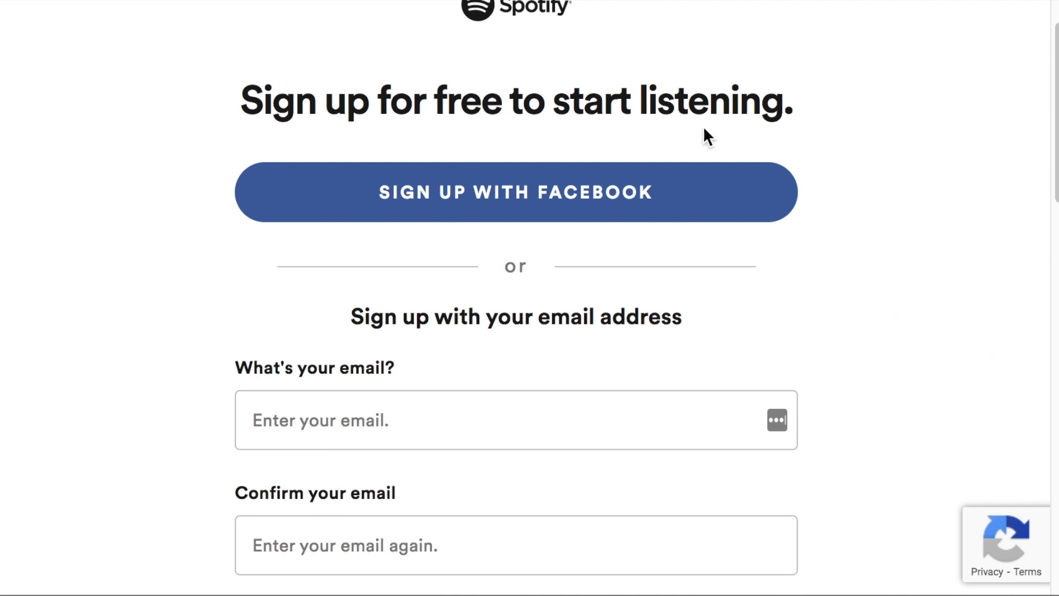
pyautogui.moveTo(499, 206)
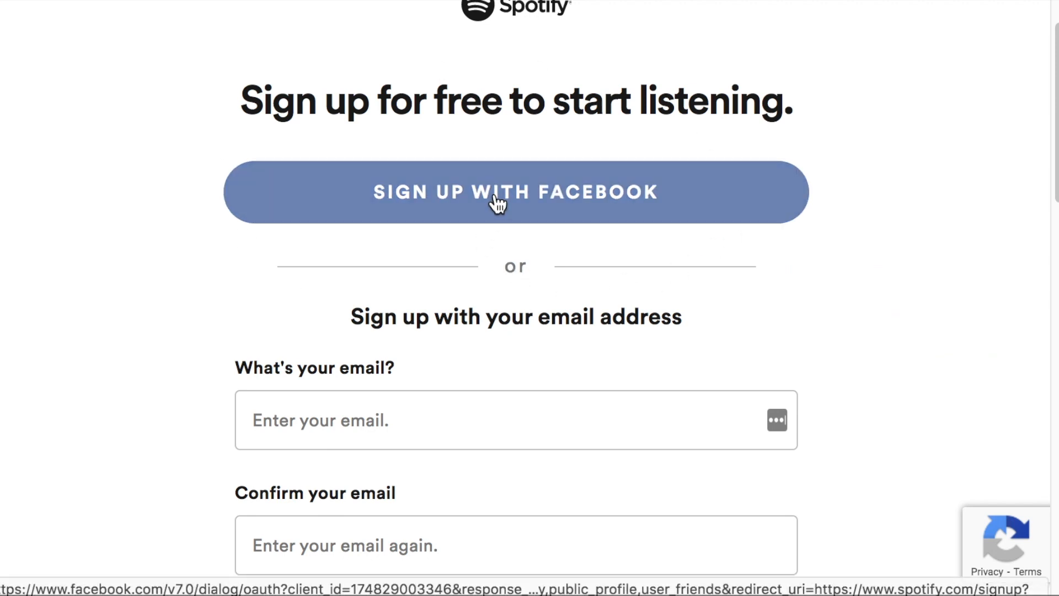
pyautogui.click(515, 192)
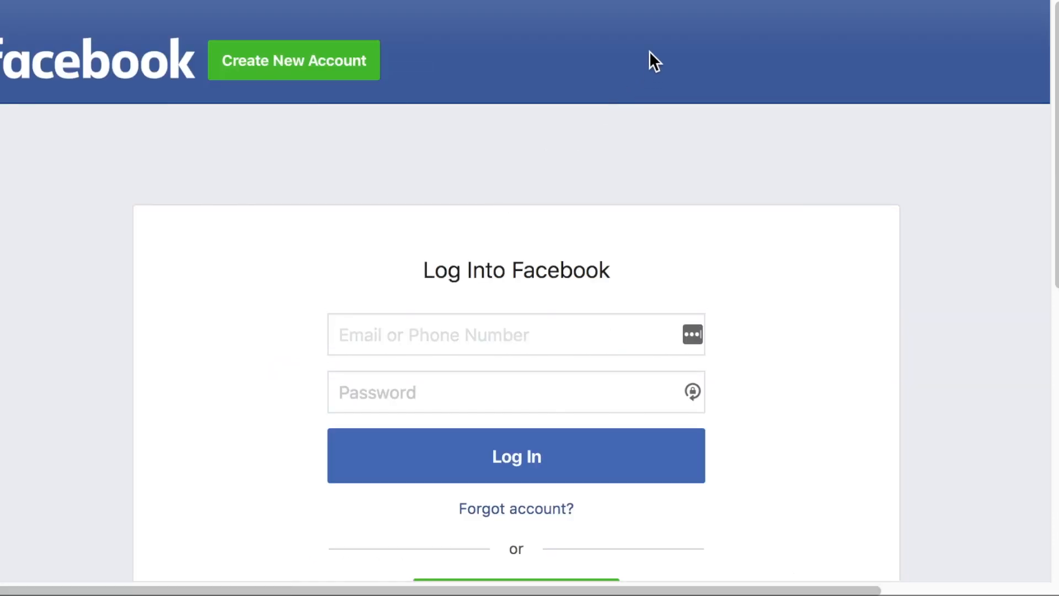
pyautogui.click(516, 334)
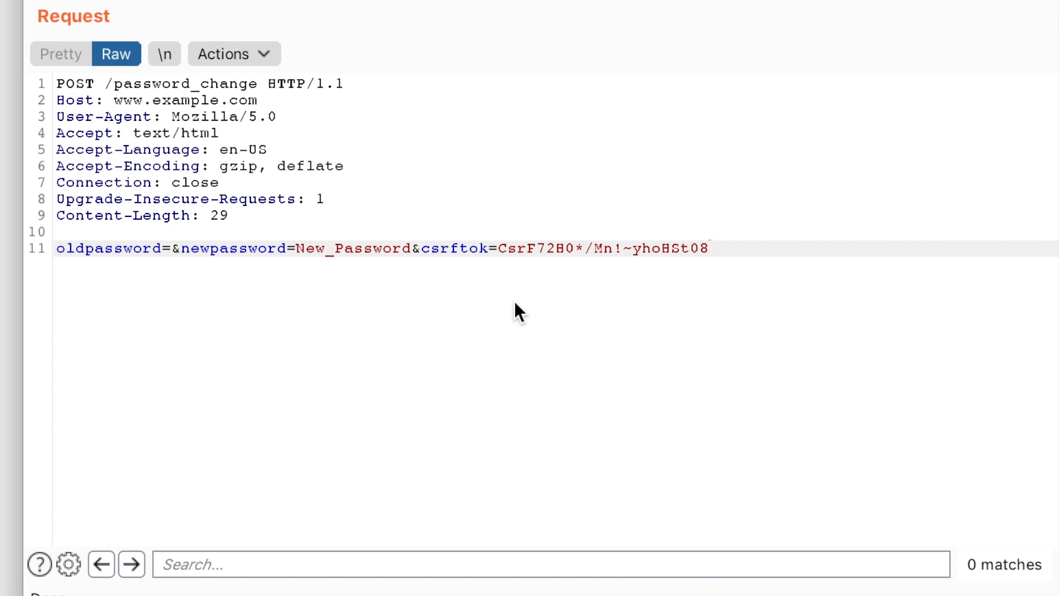
pyautogui.moveTo(620, 281)
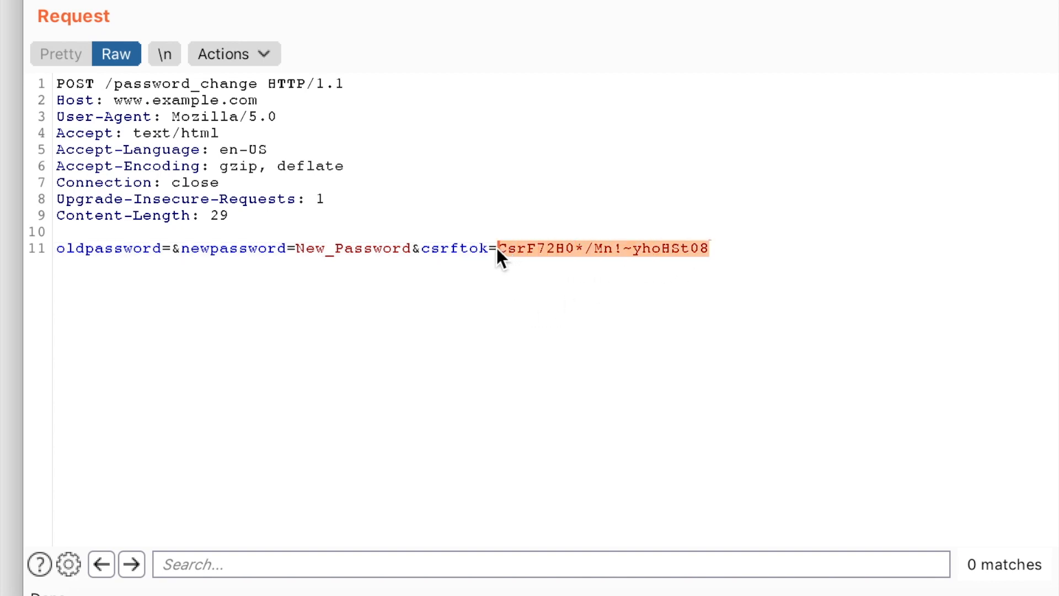
# Step: Erase the csrftok value and replace New_Password with attacker_password
pyautogui.press('Delete')
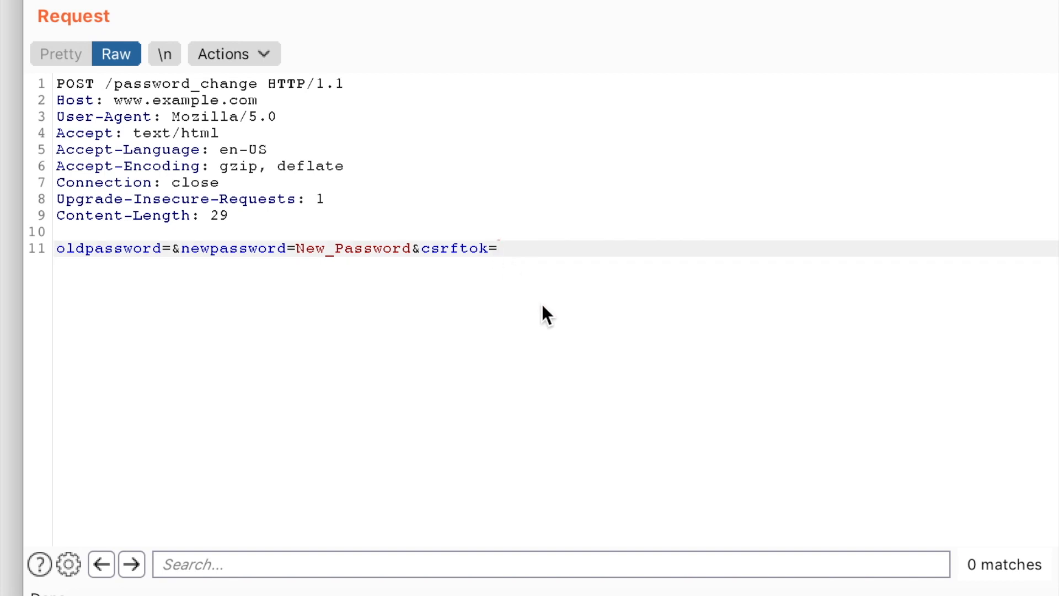
pyautogui.doubleClick(365, 249)
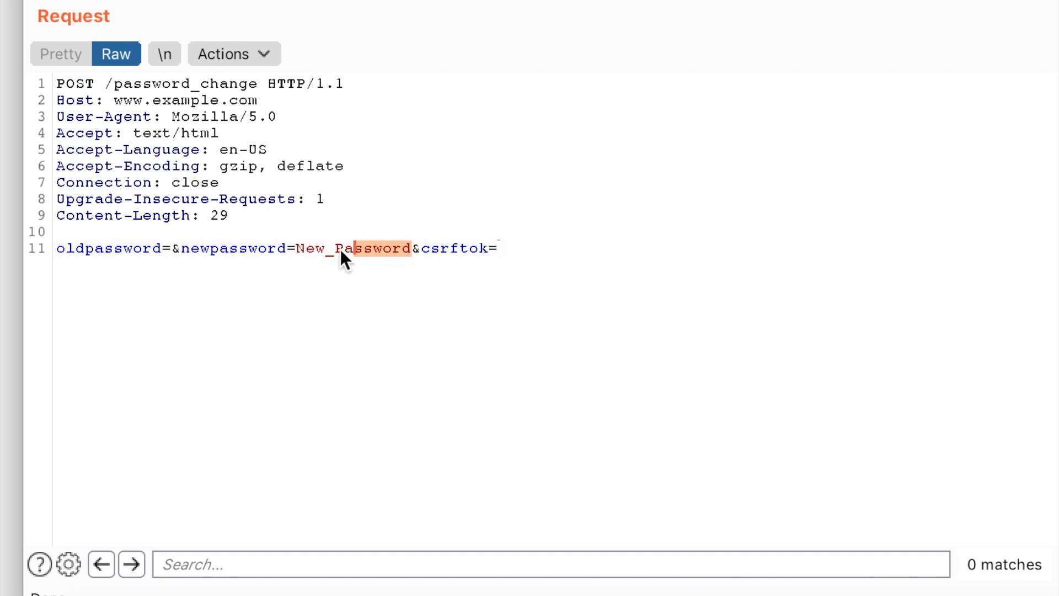
pyautogui.write('attack')
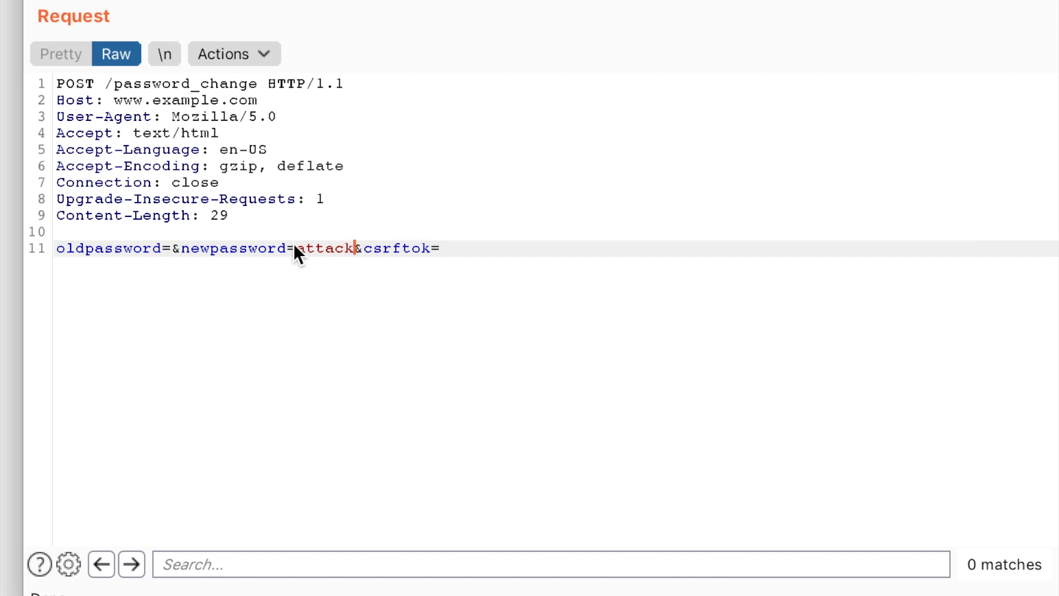
pyautogui.write('er_passw')
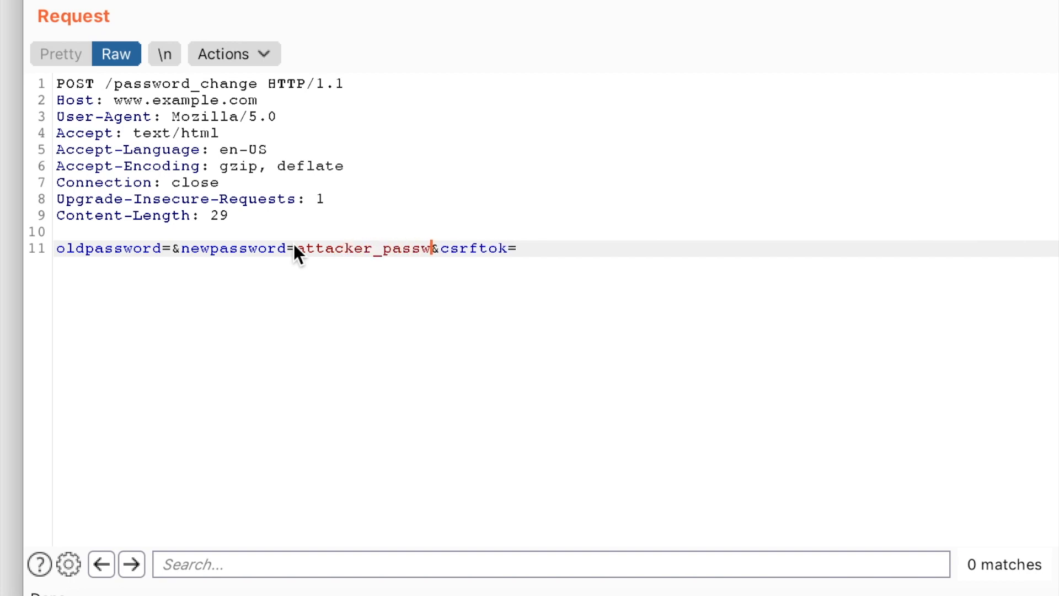
pyautogui.write('ord')
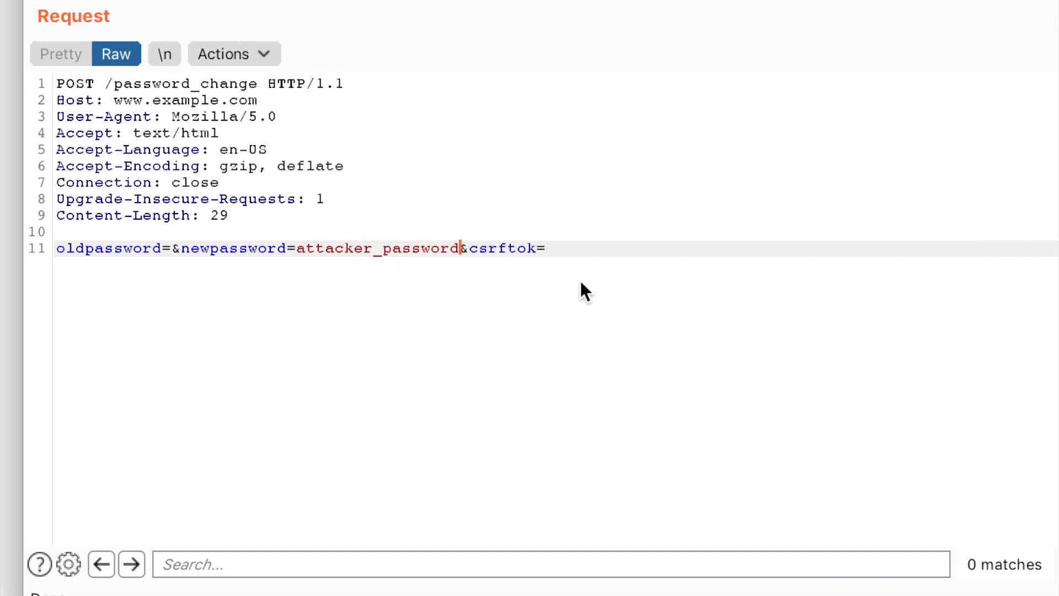
pyautogui.moveTo(589, 290)
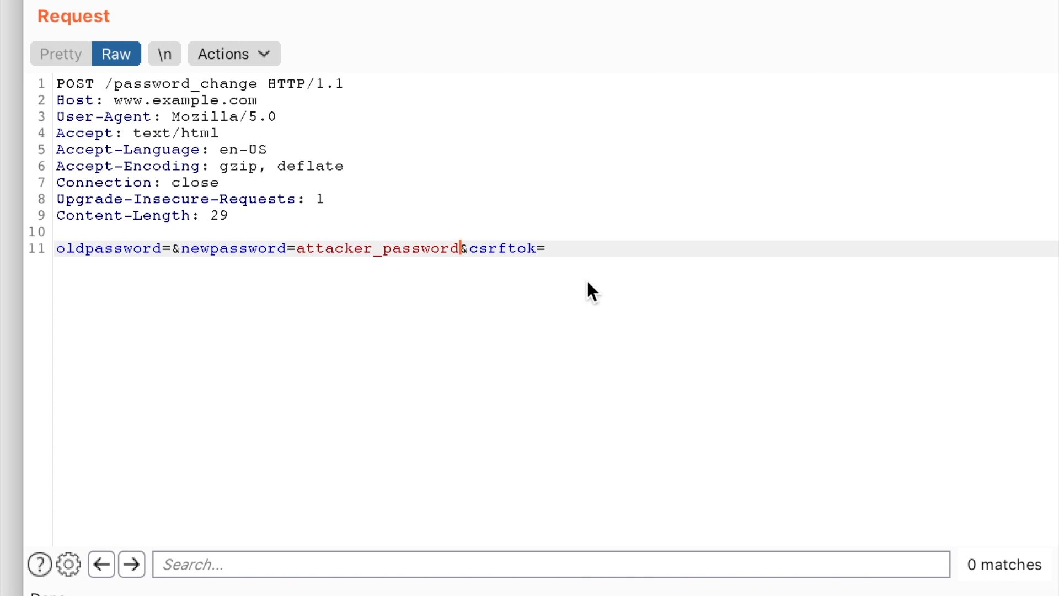